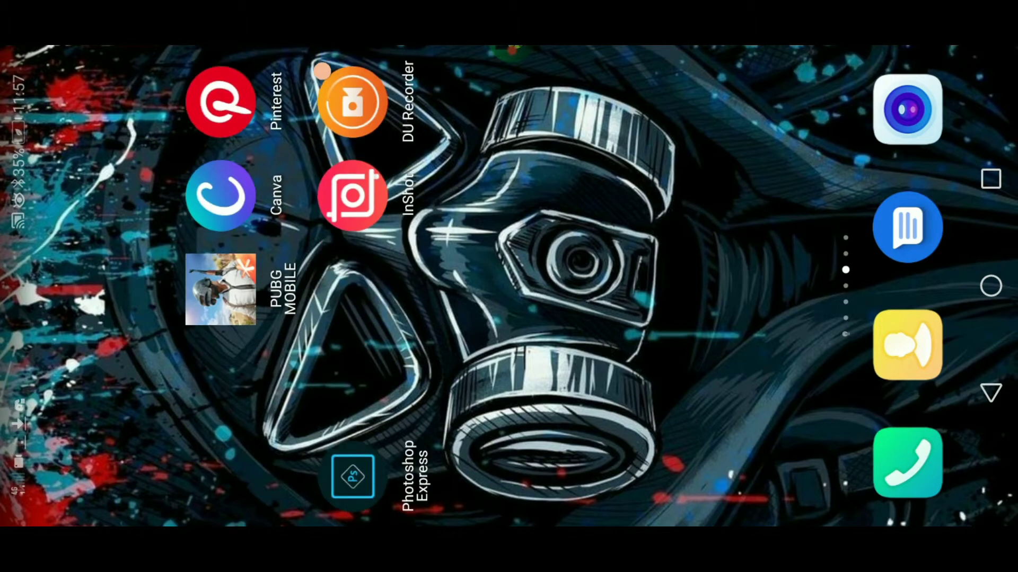
Step: Launch KineMaster and start a new empty project with a 16:9 aspect ratio
scroll(left, 3)
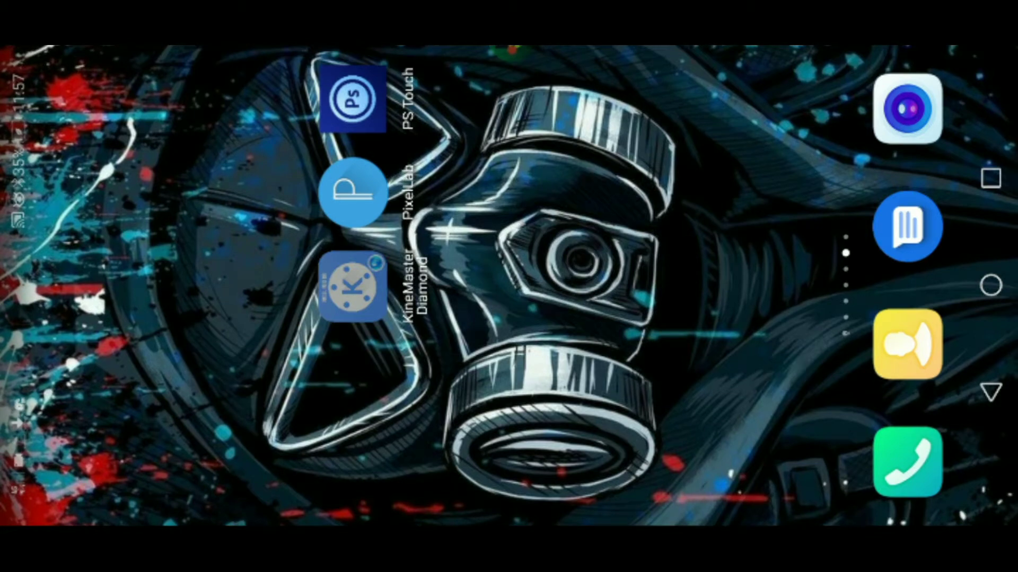
click(351, 286)
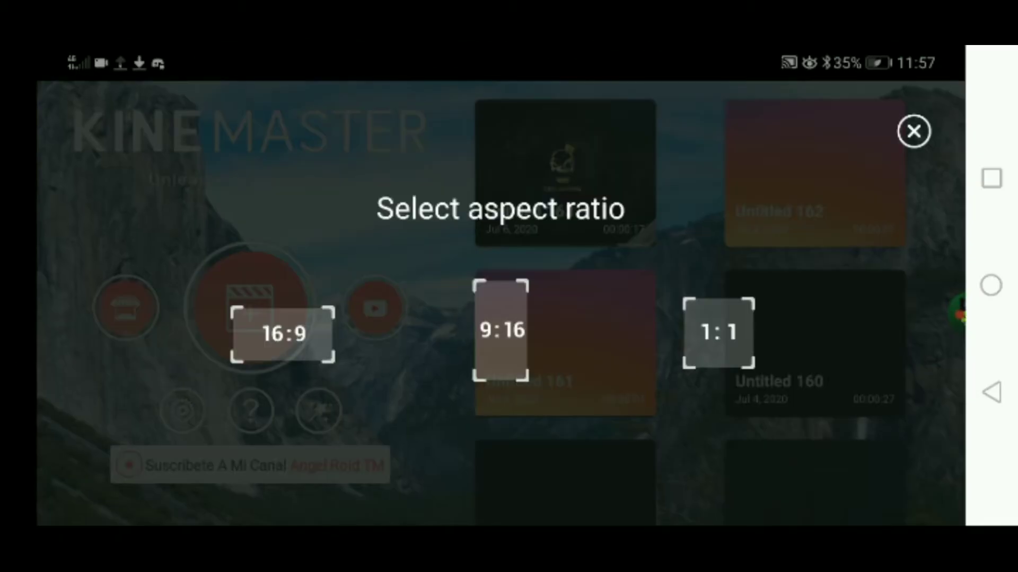
click(281, 333)
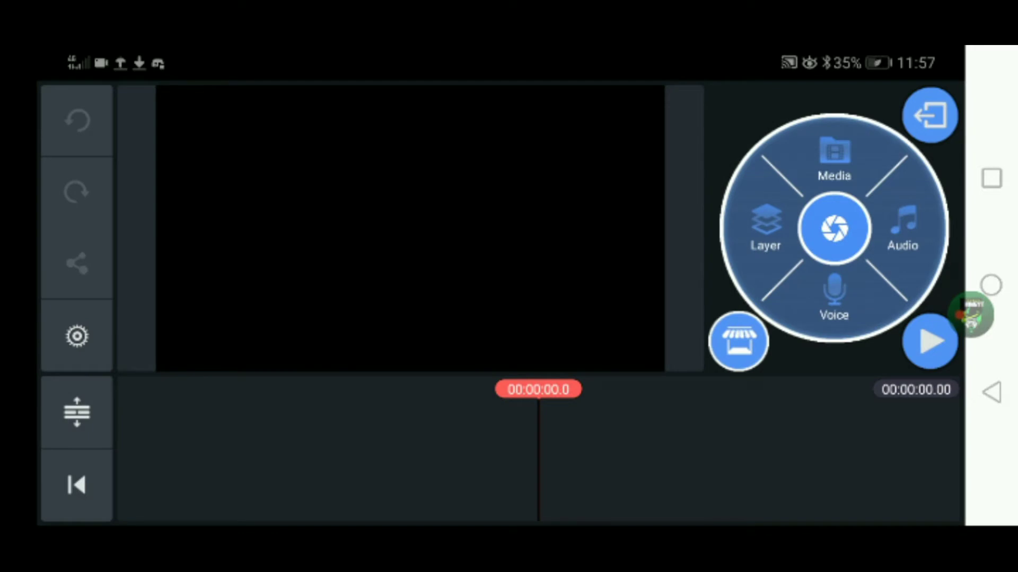
Step: Import the 17-second skull logo clip from Download, accepting the encoding warning
click(833, 161)
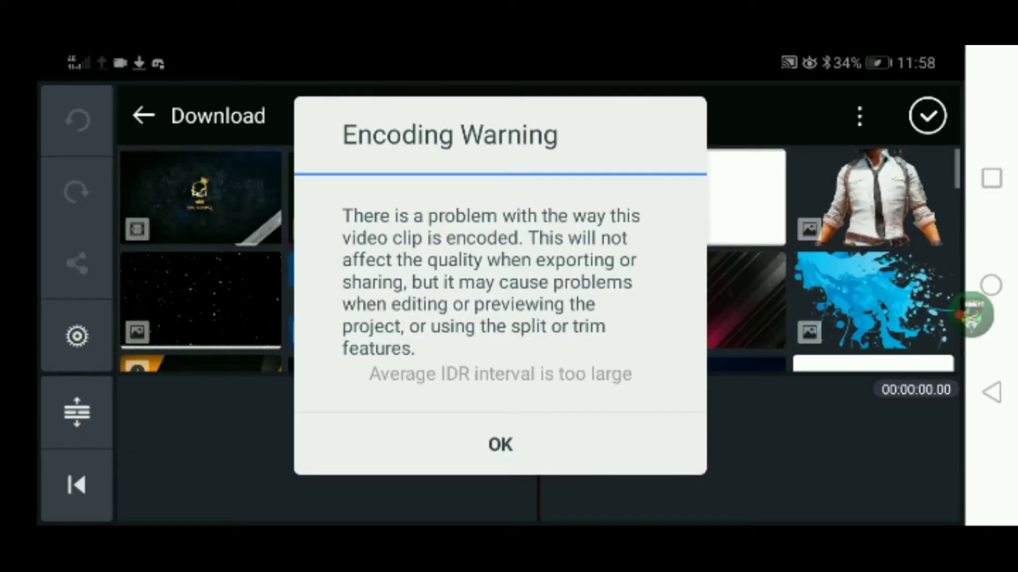
click(499, 444)
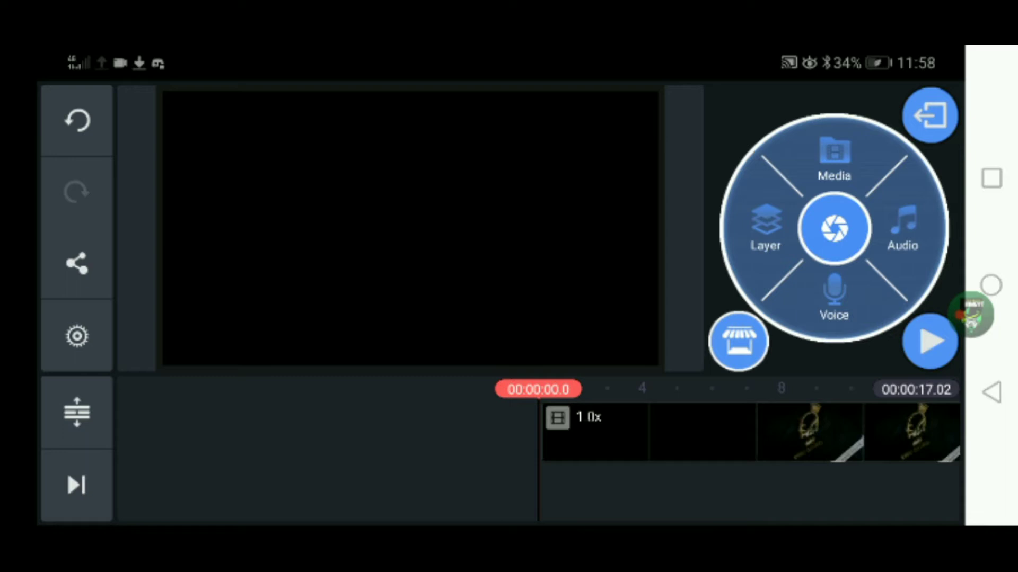
click(929, 341)
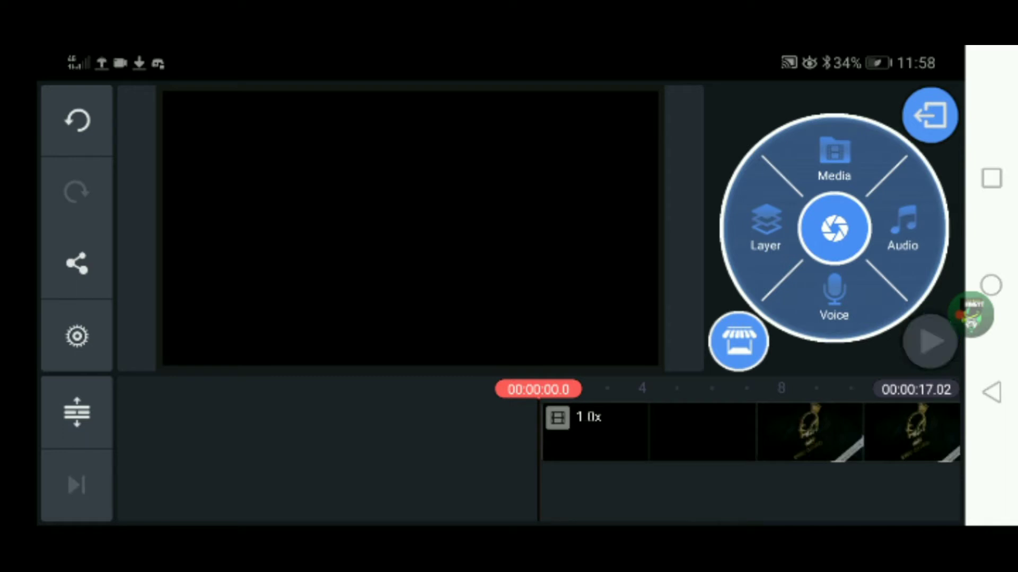
click(929, 341)
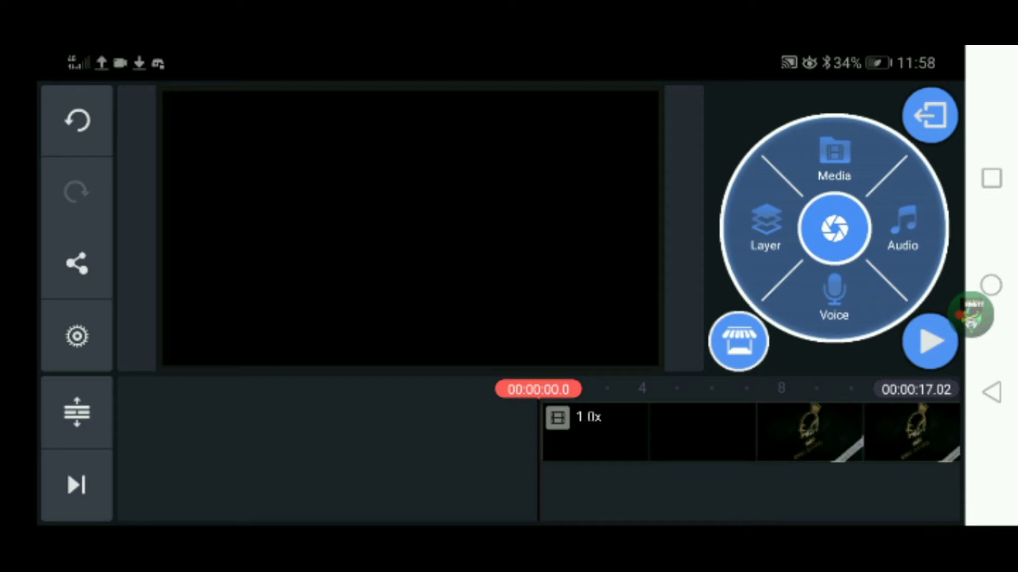
Step: Crop the skull logo clip from start to end position and confirm
click(590, 431)
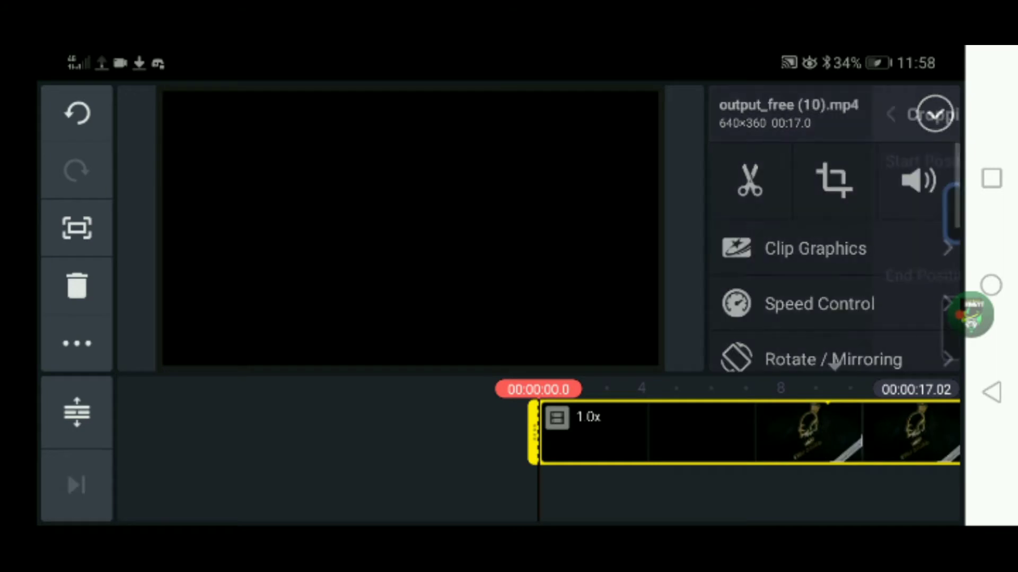
click(834, 180)
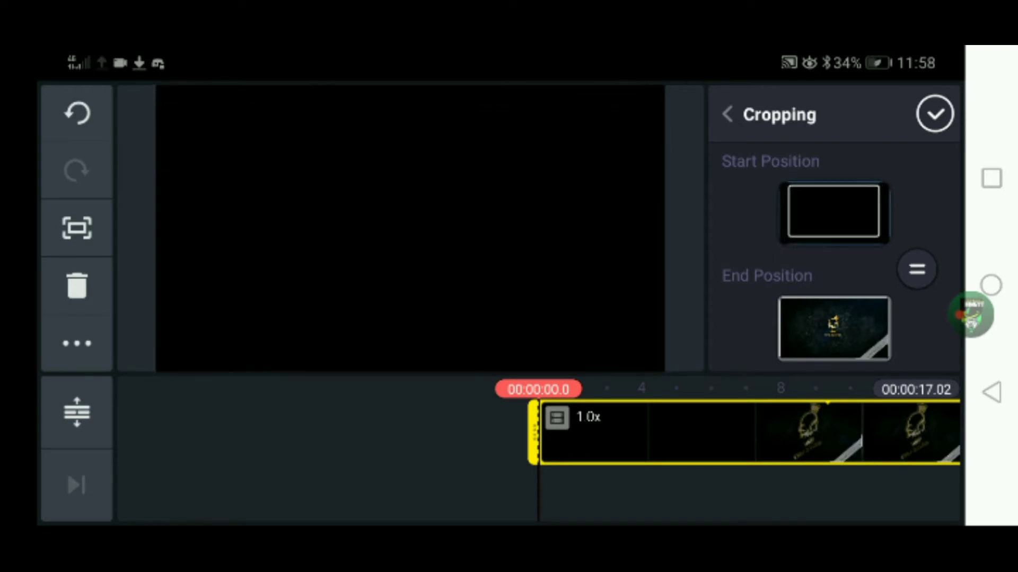
click(834, 211)
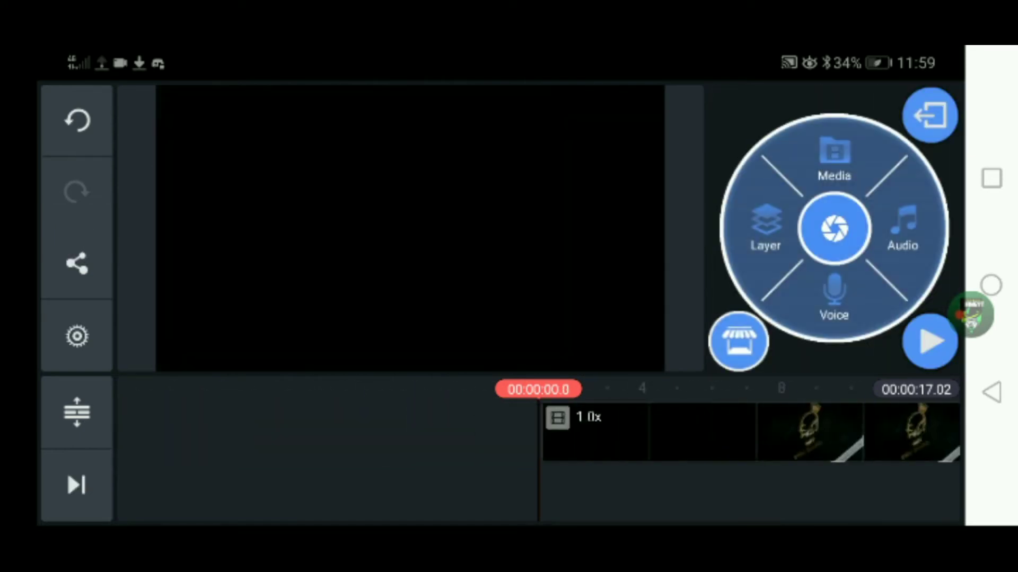
Step: Play the KING GAMING intro to its end, then exit to the projects list
click(930, 340)
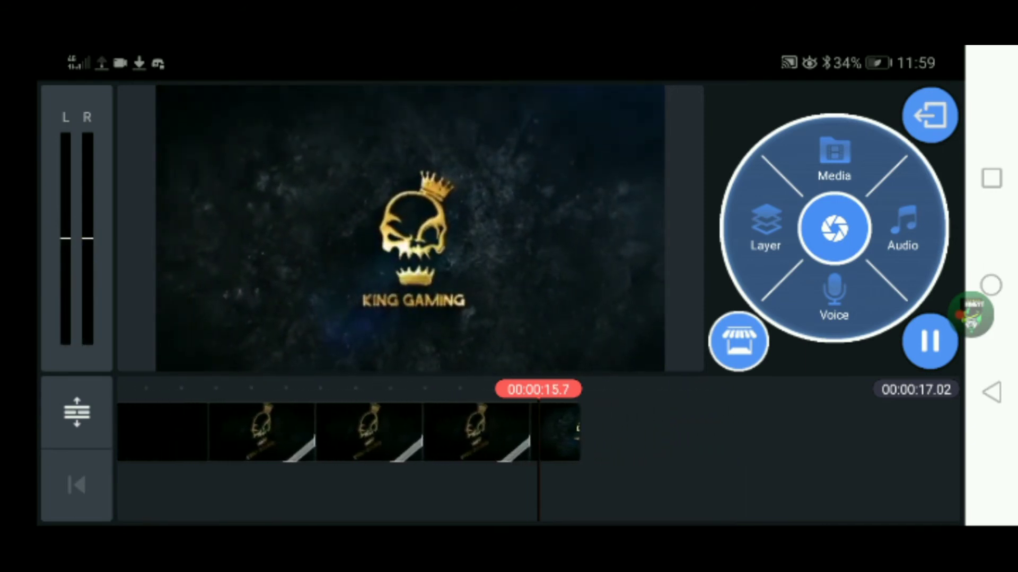
click(930, 340)
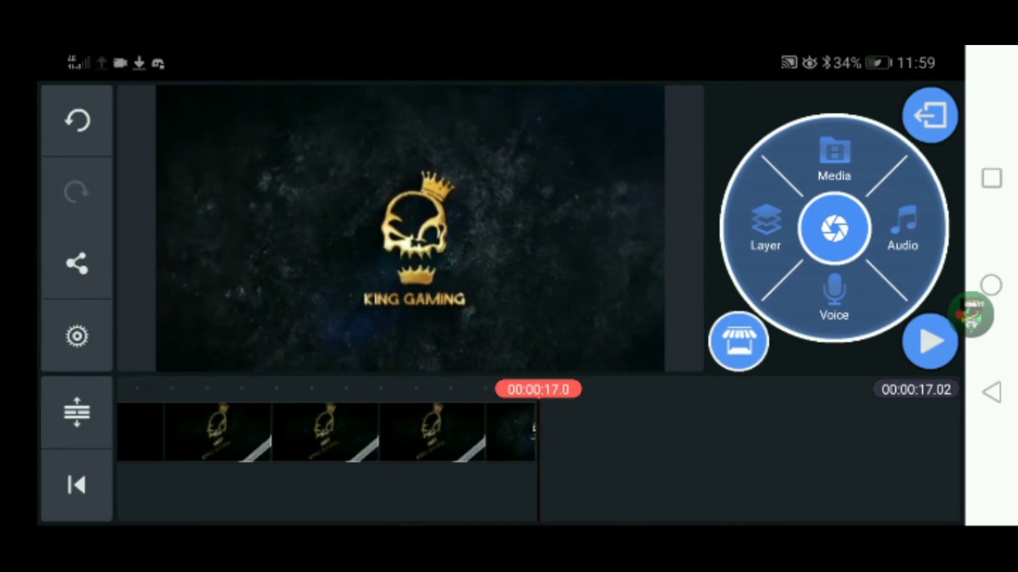
click(930, 115)
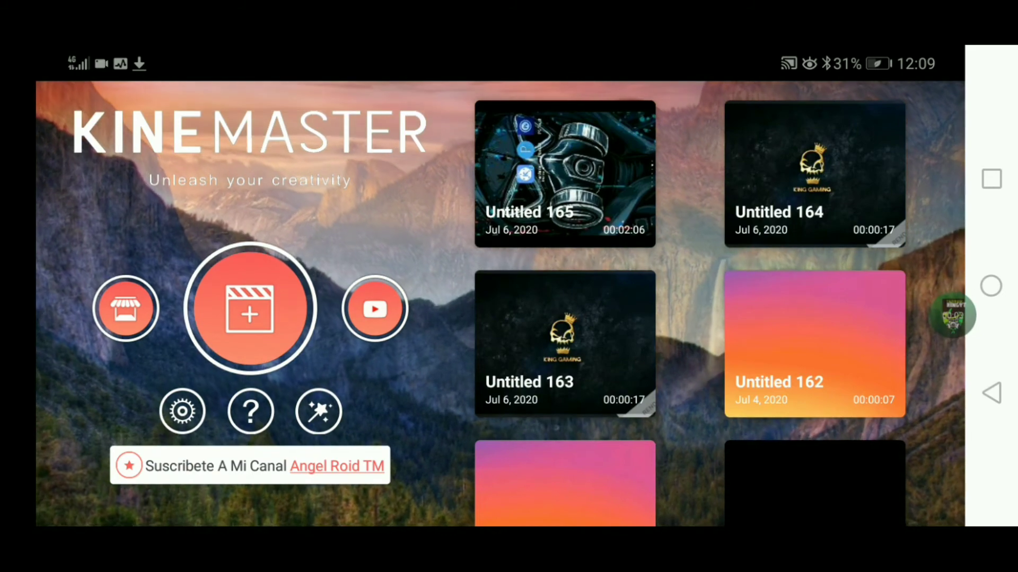
scroll(down, 3)
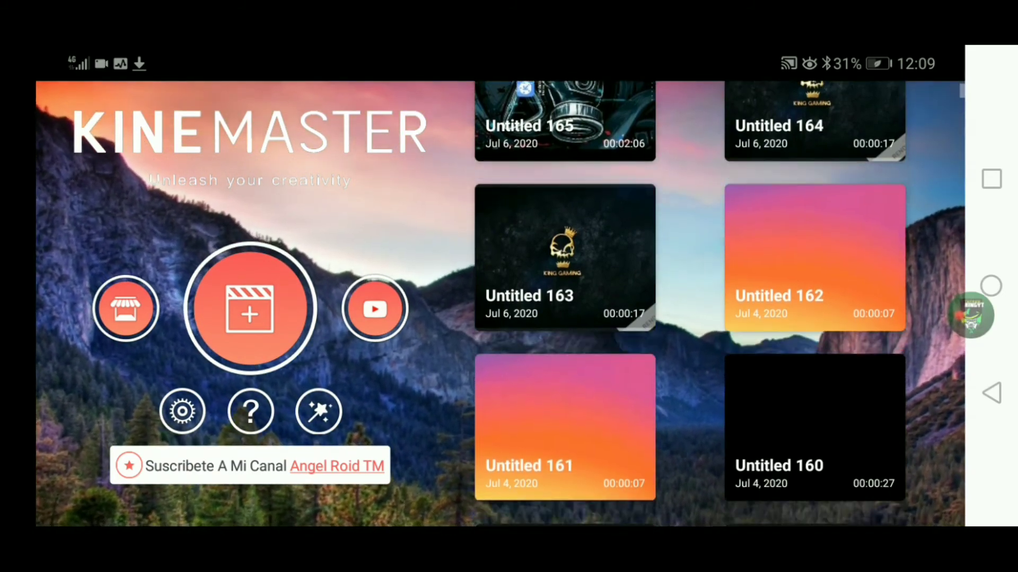
scroll(down, 3)
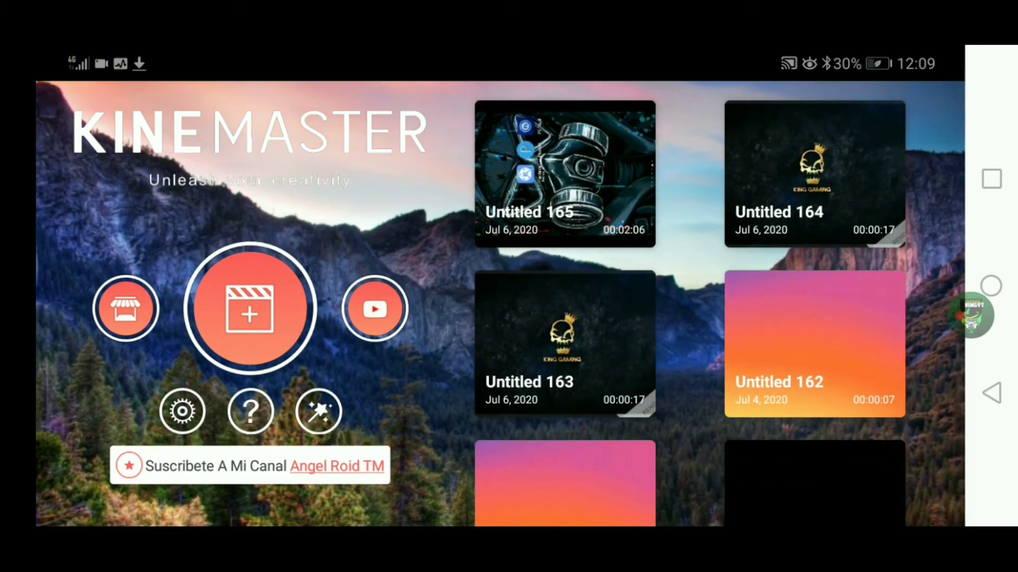
scroll(down, 3)
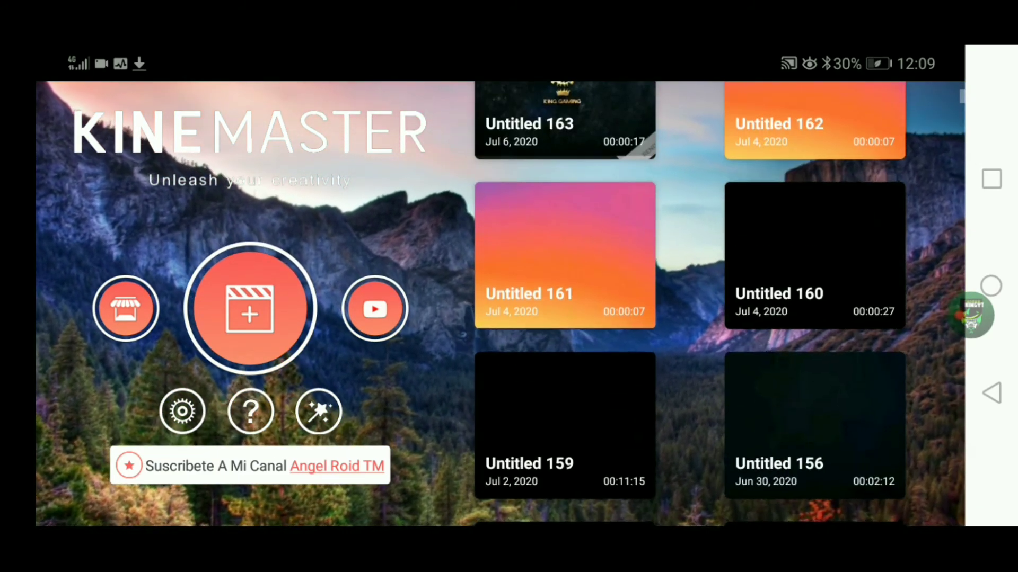
scroll(down, 3)
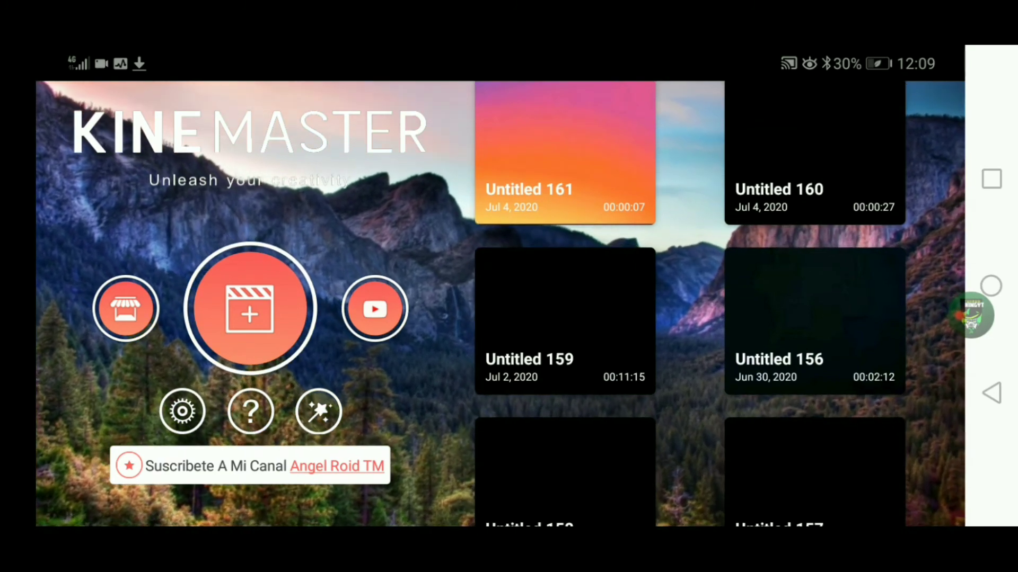